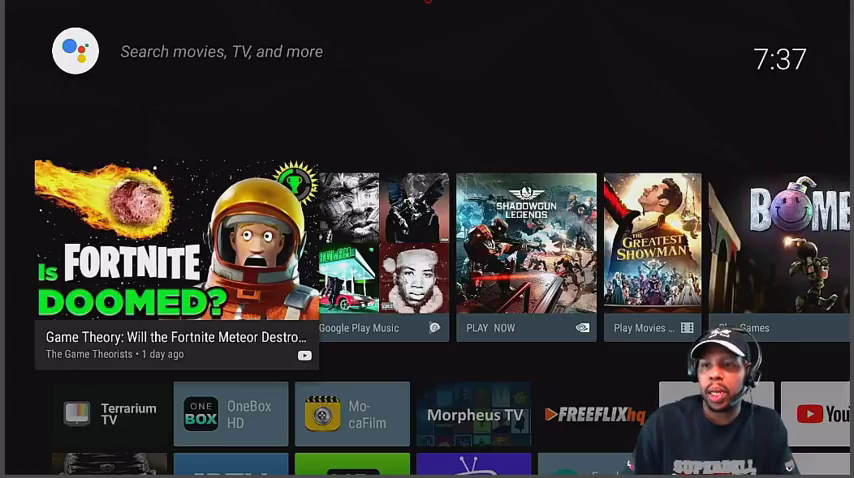
Open the device Settings from the gear on the home screen's bottom row
scroll(down, 3)
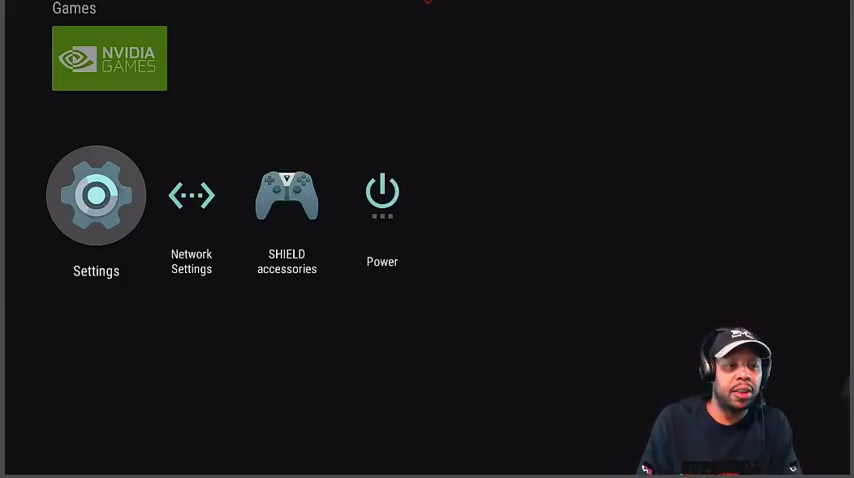
click(96, 196)
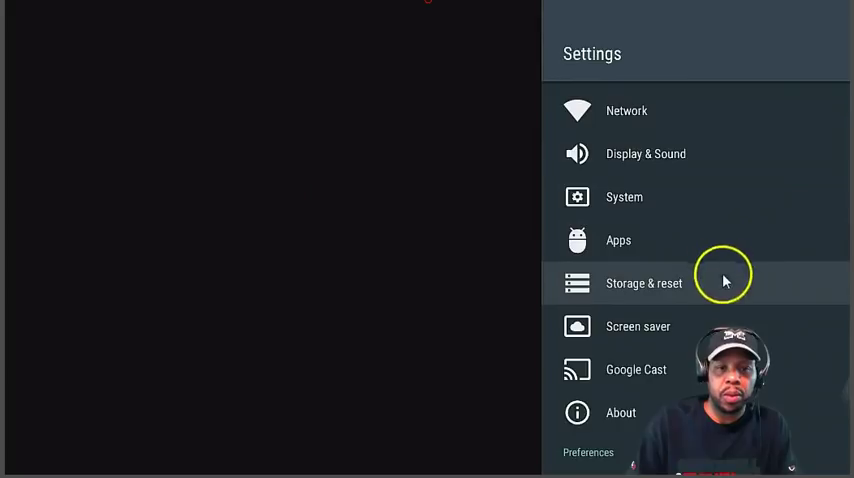
mouse_move(550, 284)
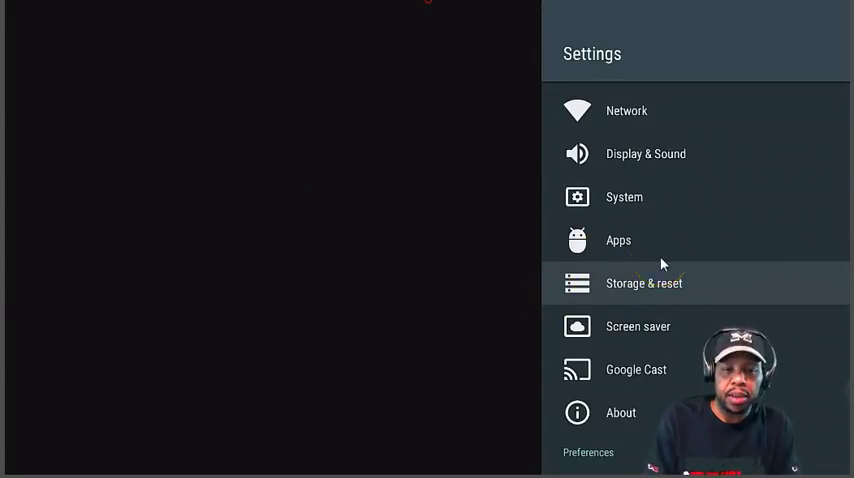
Open Storage & reset and the SanDisk USB drive's page showing 29 GB available
click(644, 284)
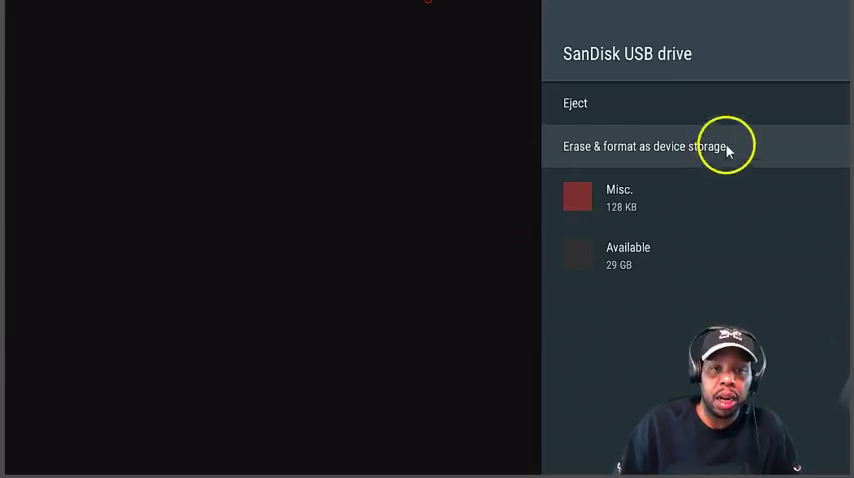
mouse_move(648, 162)
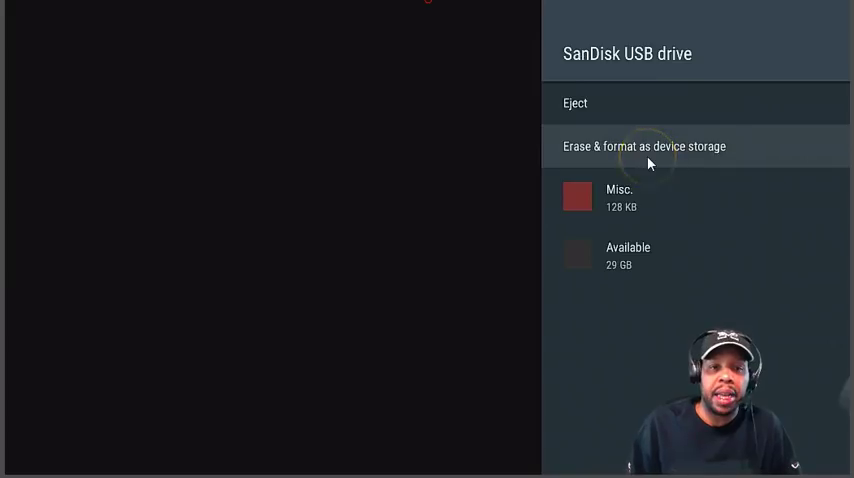
Choose 'Erase & format as device storage' for the SanDisk drive, reaching the erase warning
click(644, 146)
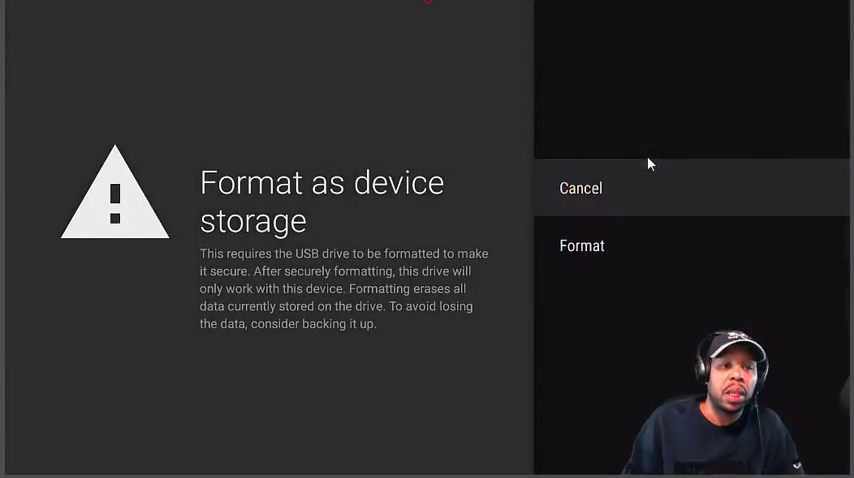
mouse_move(148, 96)
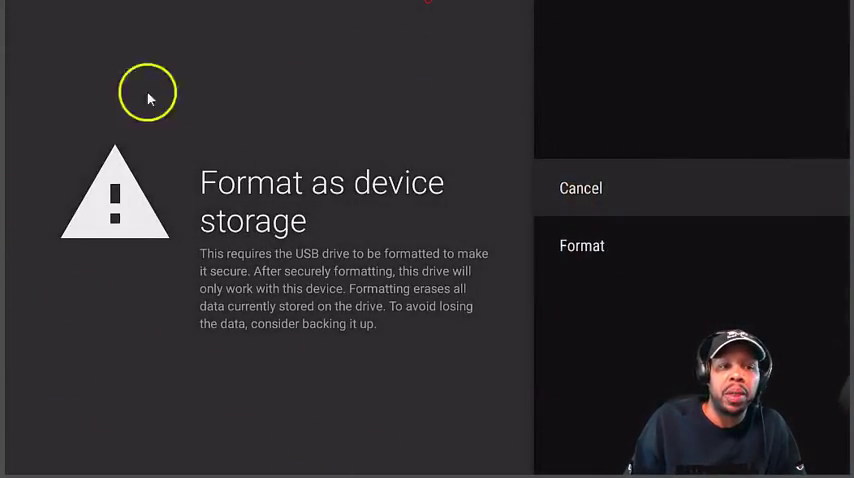
mouse_move(200, 272)
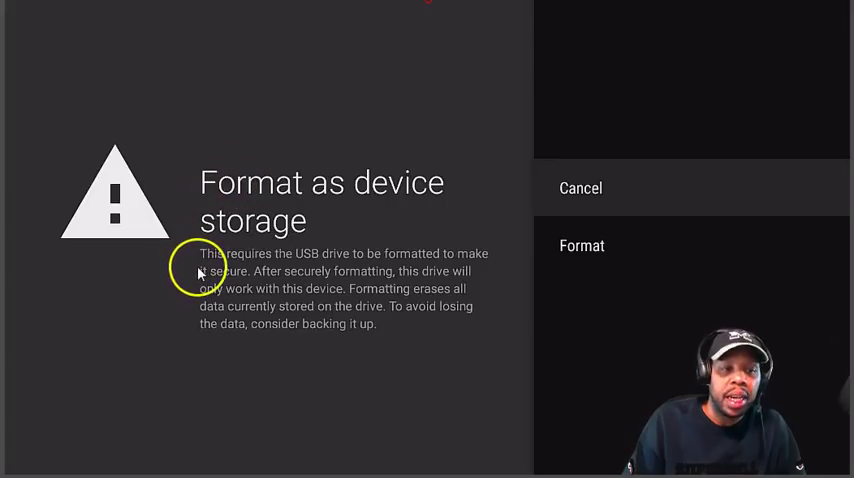
mouse_move(324, 272)
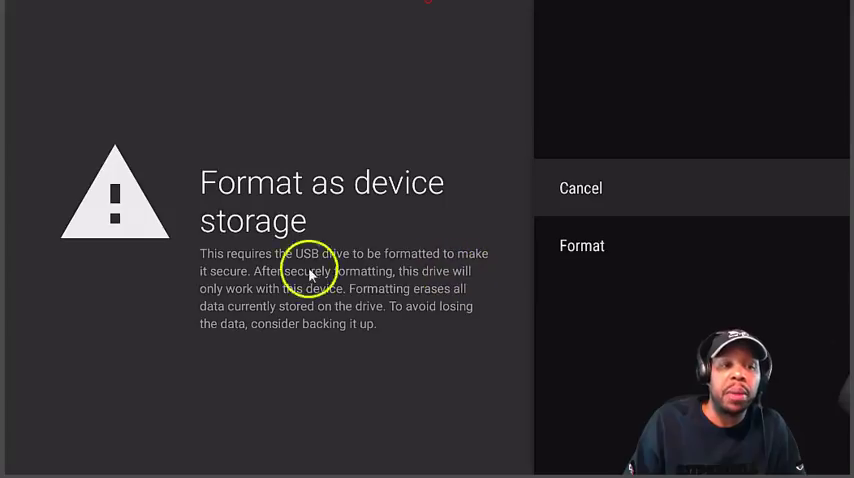
mouse_move(308, 280)
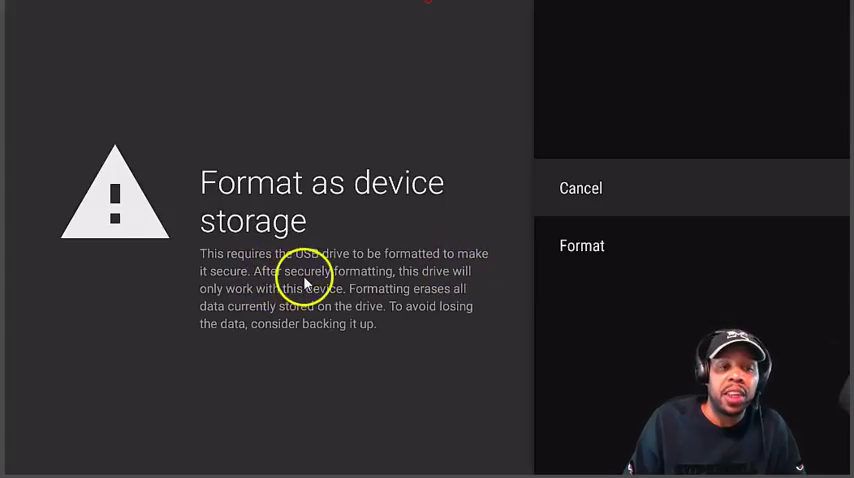
mouse_move(230, 296)
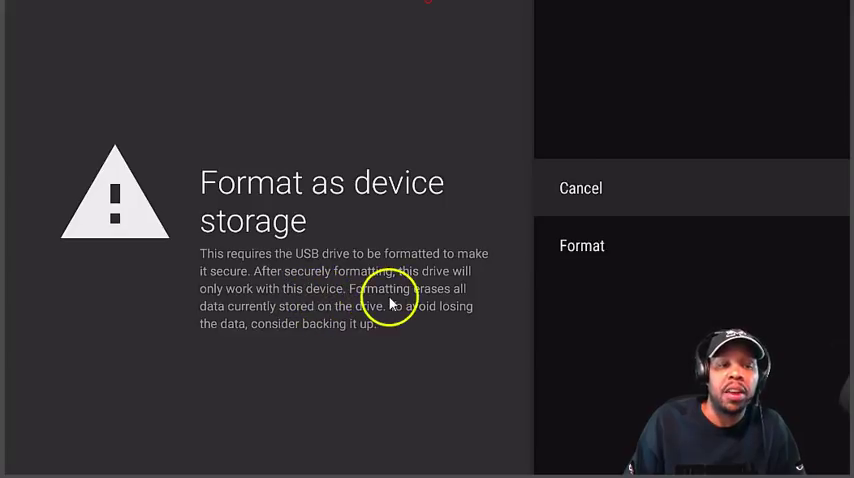
mouse_move(498, 304)
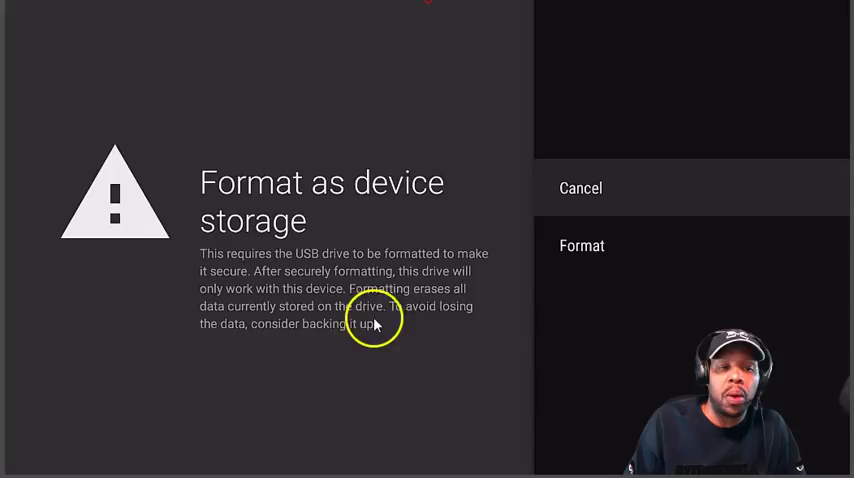
mouse_move(218, 330)
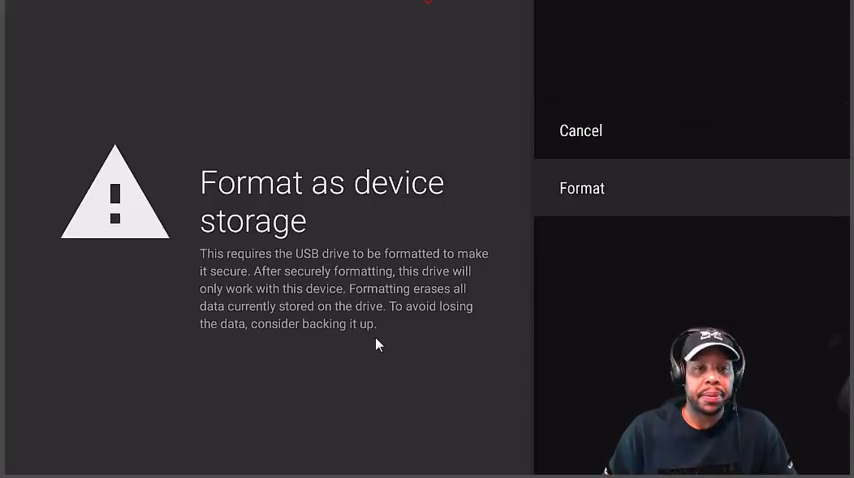
Confirm Format so the SanDisk drive is erased and formatted as device storage
click(582, 188)
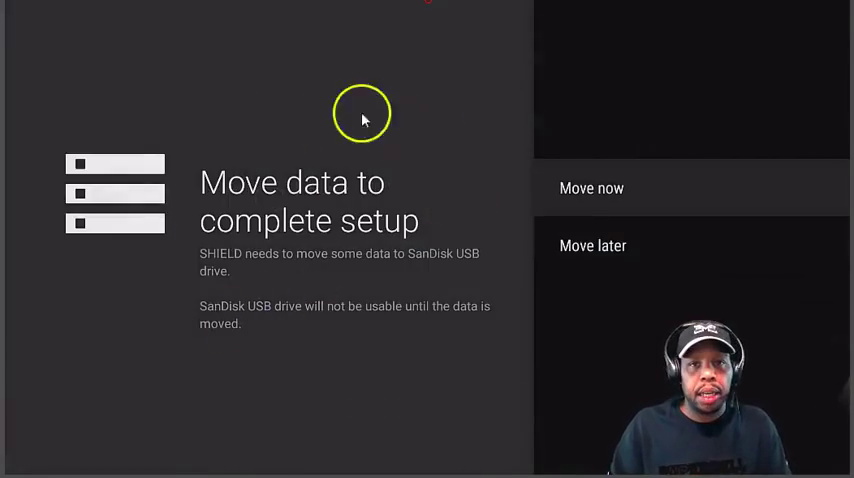
mouse_move(356, 256)
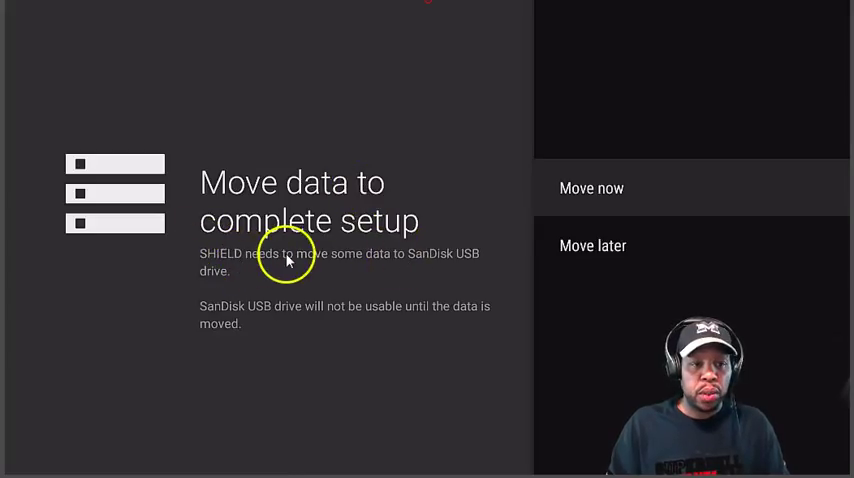
mouse_move(344, 270)
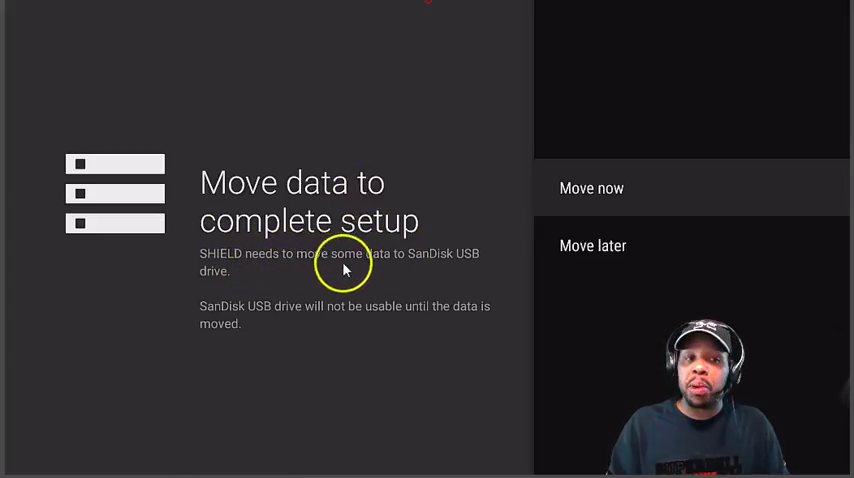
mouse_move(276, 292)
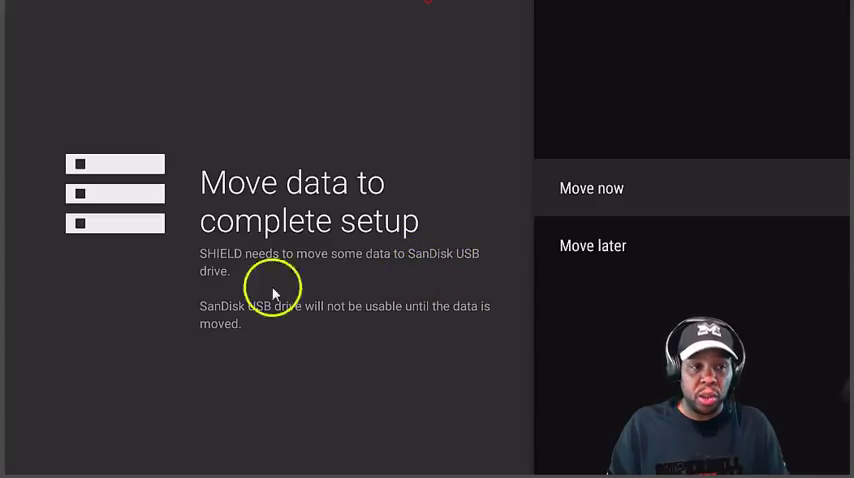
mouse_move(284, 310)
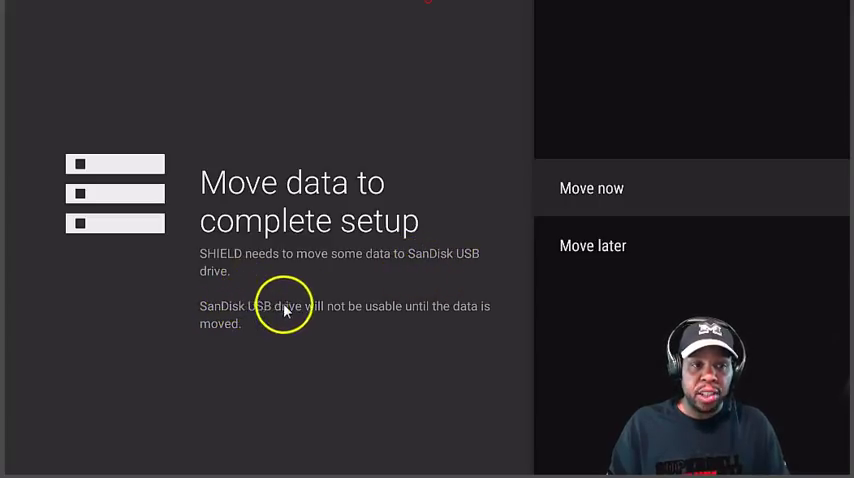
mouse_move(448, 324)
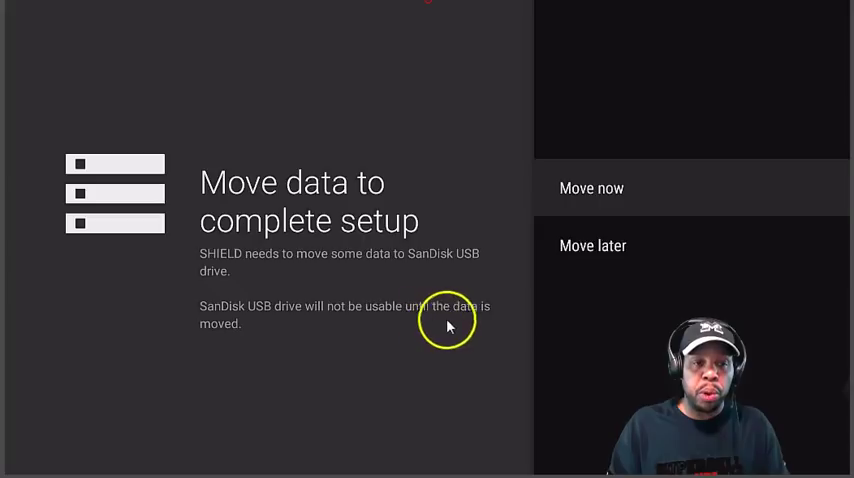
mouse_move(490, 338)
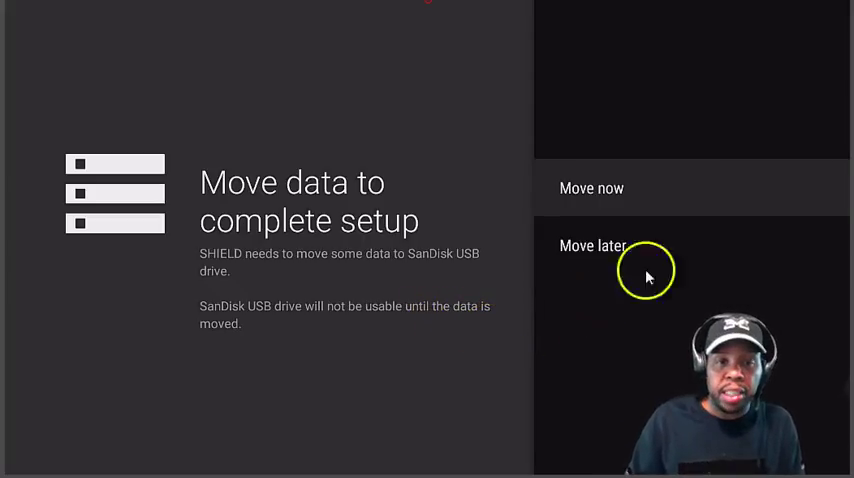
mouse_move(568, 152)
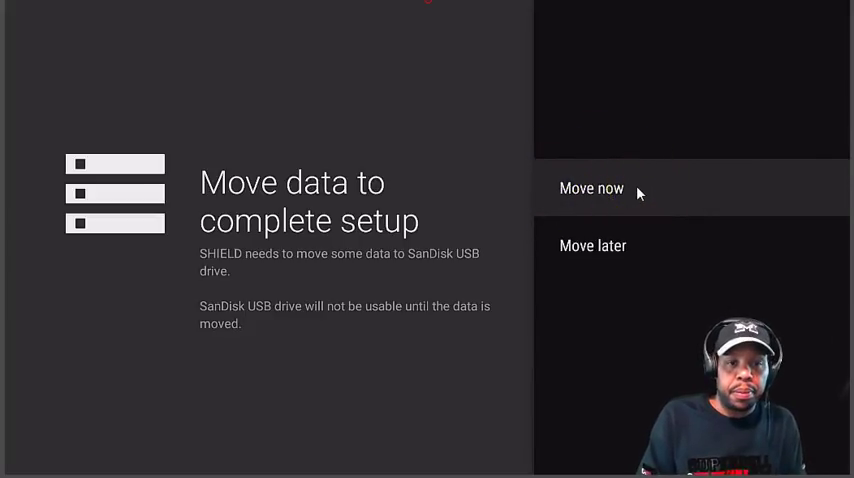
Move data now to the SanDisk drive and return to Storage & reset listing it at 29 GB
click(592, 188)
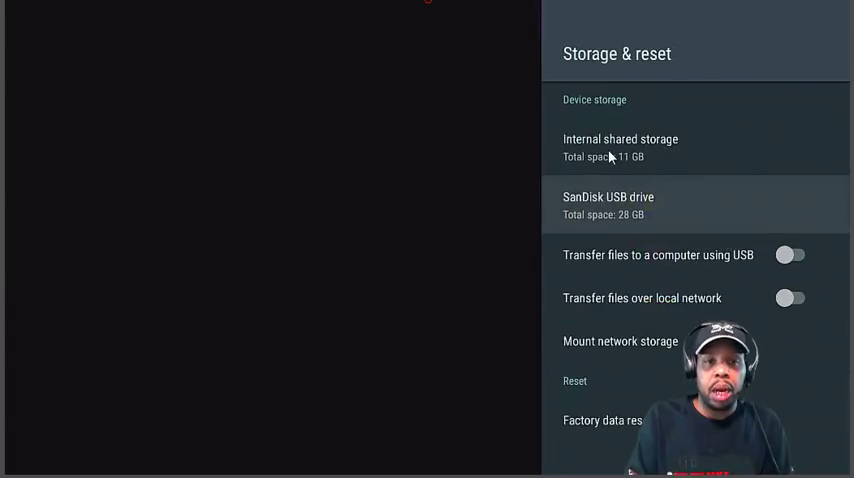
click(620, 148)
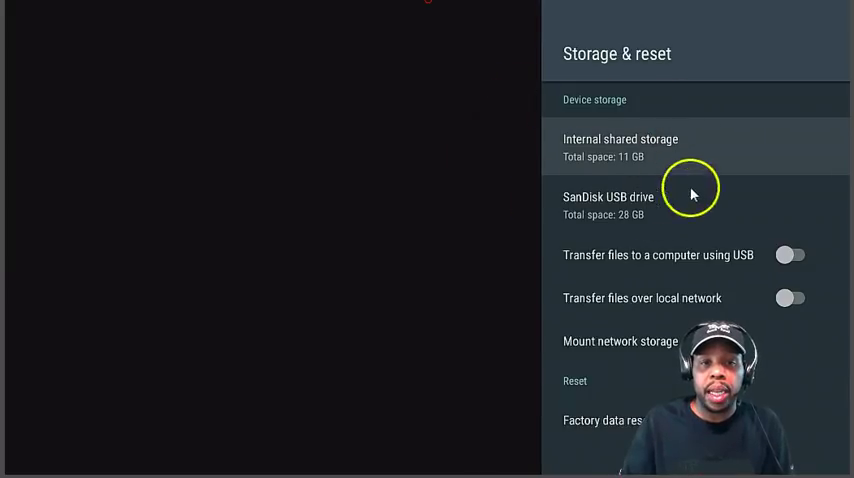
mouse_move(792, 144)
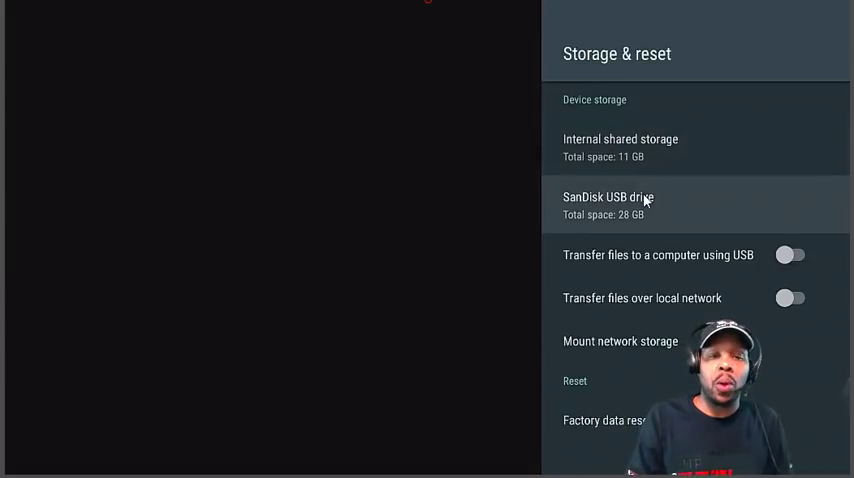
View the SanDisk drive's usage breakdown of apps, downloads and media
click(608, 204)
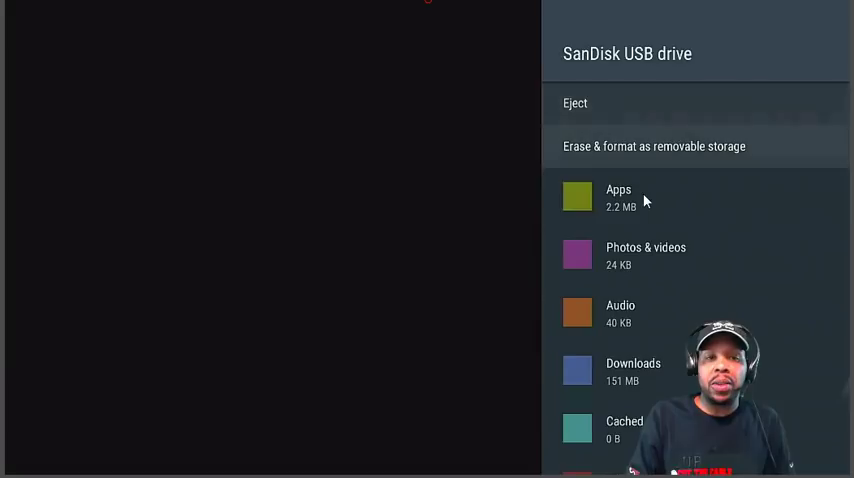
scroll(down, 3)
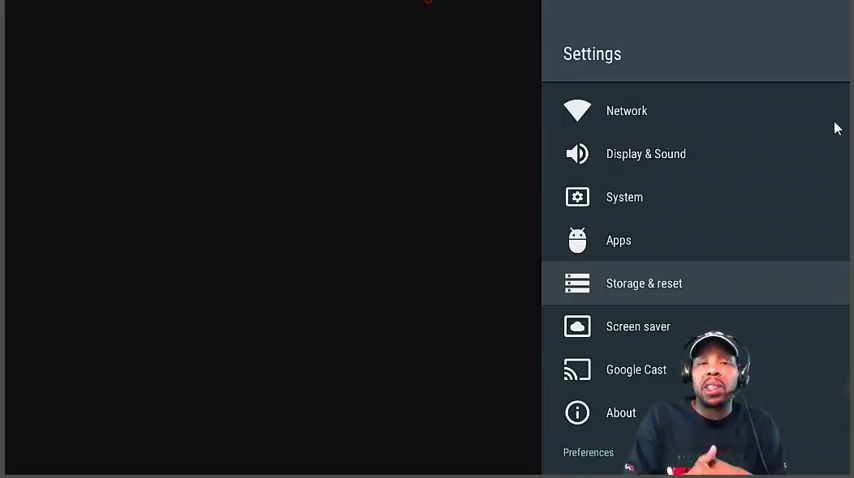
mouse_move(676, 28)
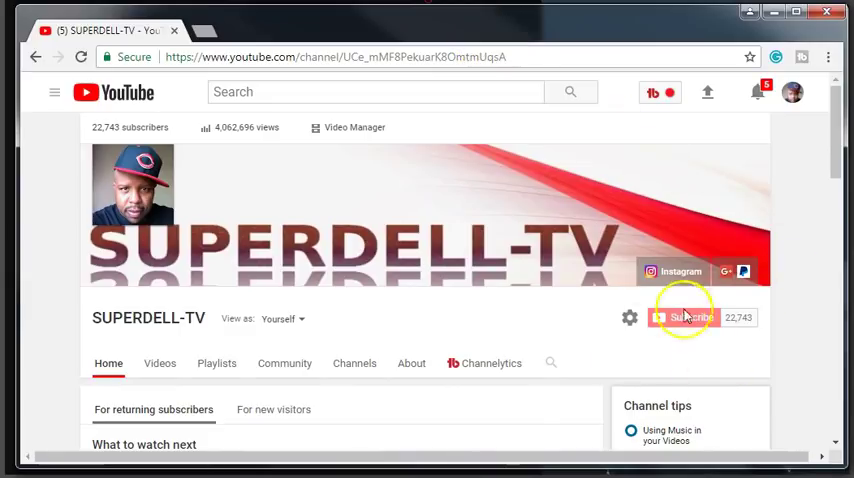
mouse_move(684, 316)
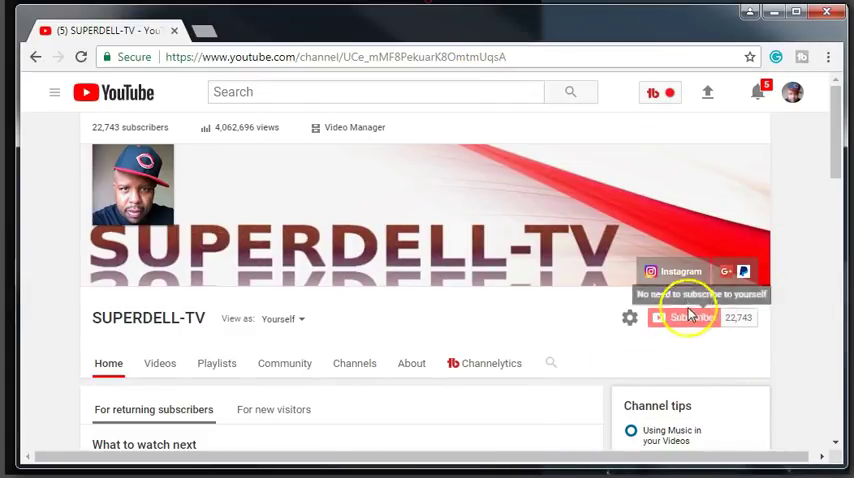